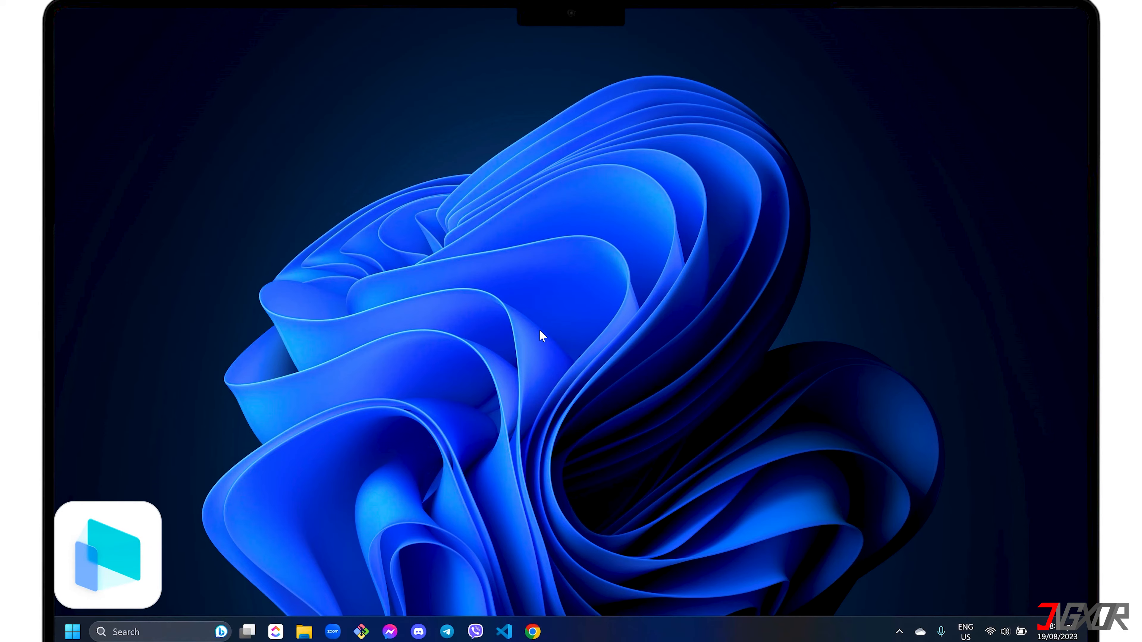
# - Launch Google Chrome from the taskbar to reach imyfone.com/screen-mirror
pyautogui.click(532, 632)
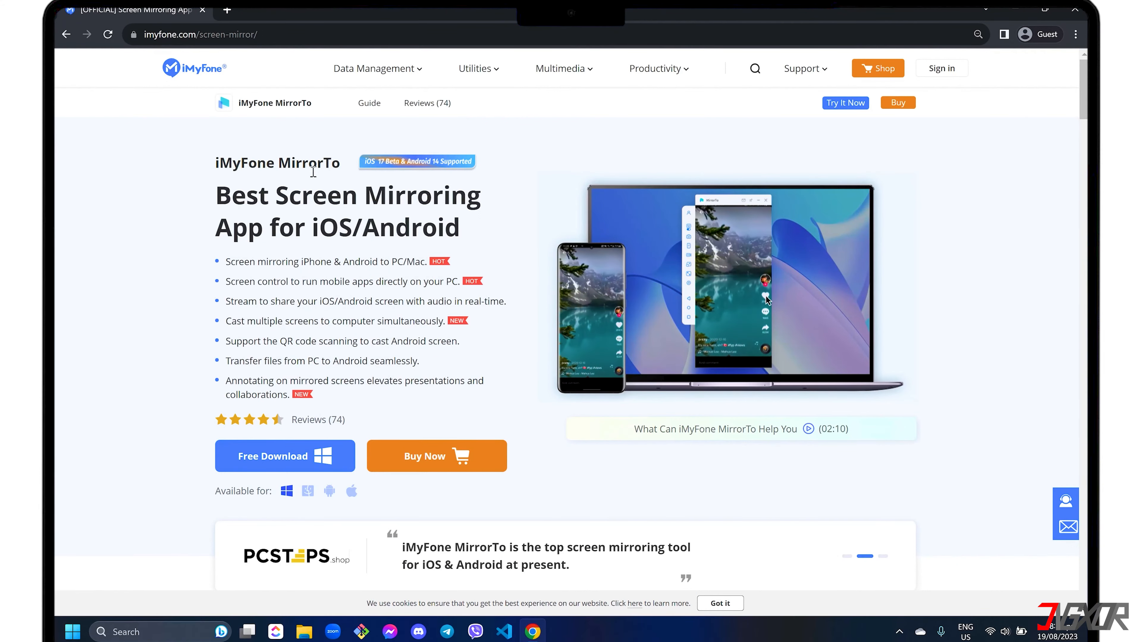
pyautogui.moveTo(374, 363)
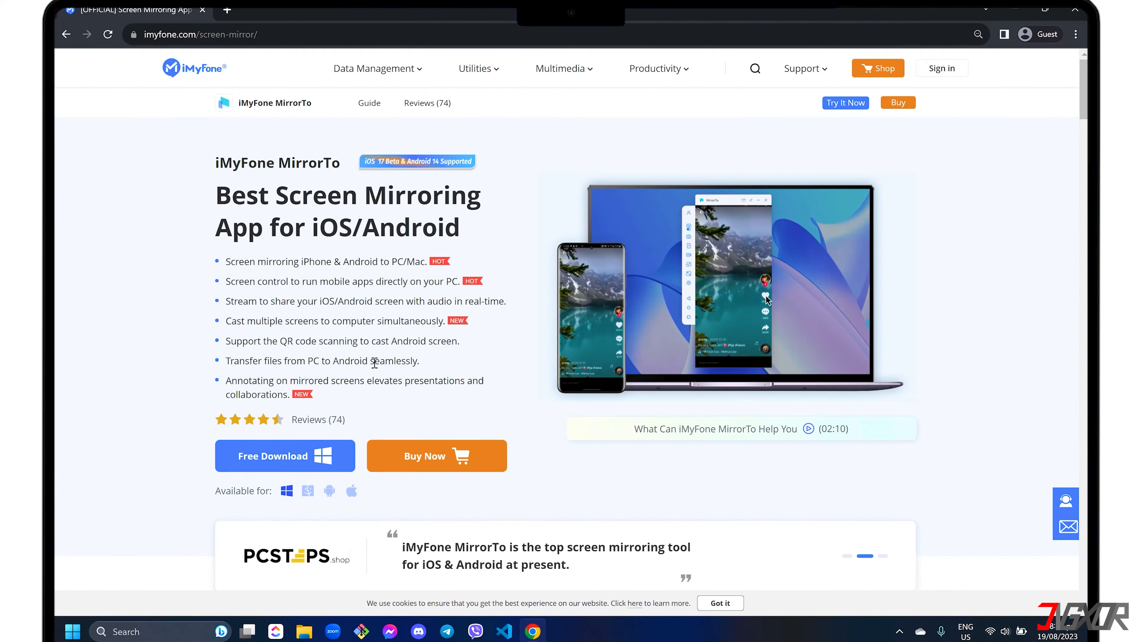
pyautogui.moveTo(380, 402)
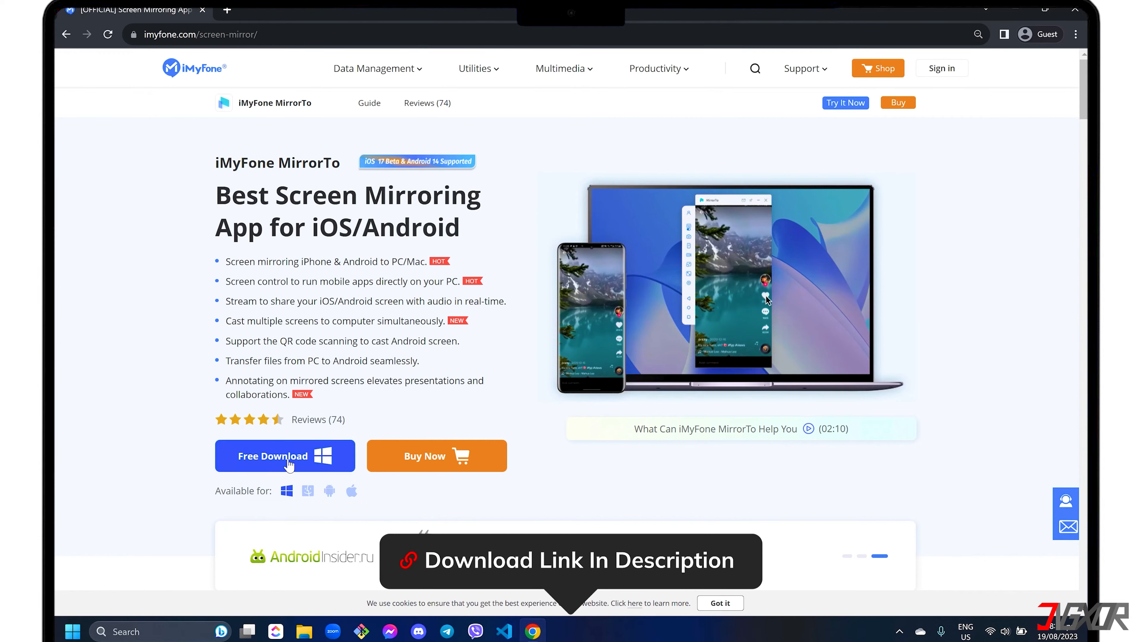
# - Download the Windows MirrorTo installer via Free Download and save mirrorto_setup to the PC
pyautogui.click(284, 456)
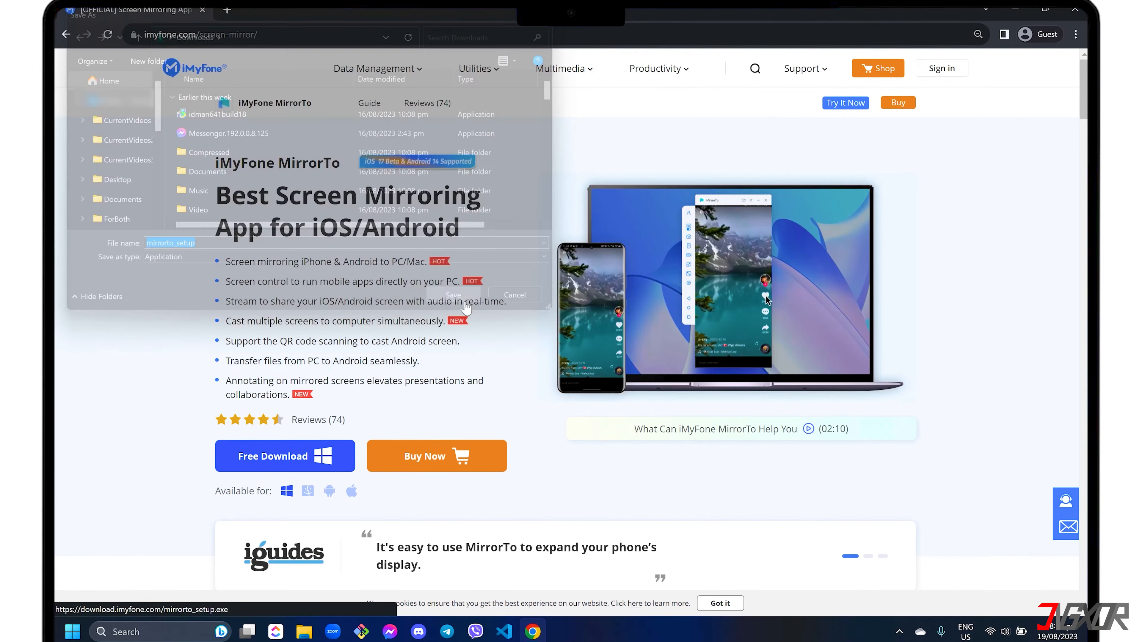
pyautogui.click(452, 295)
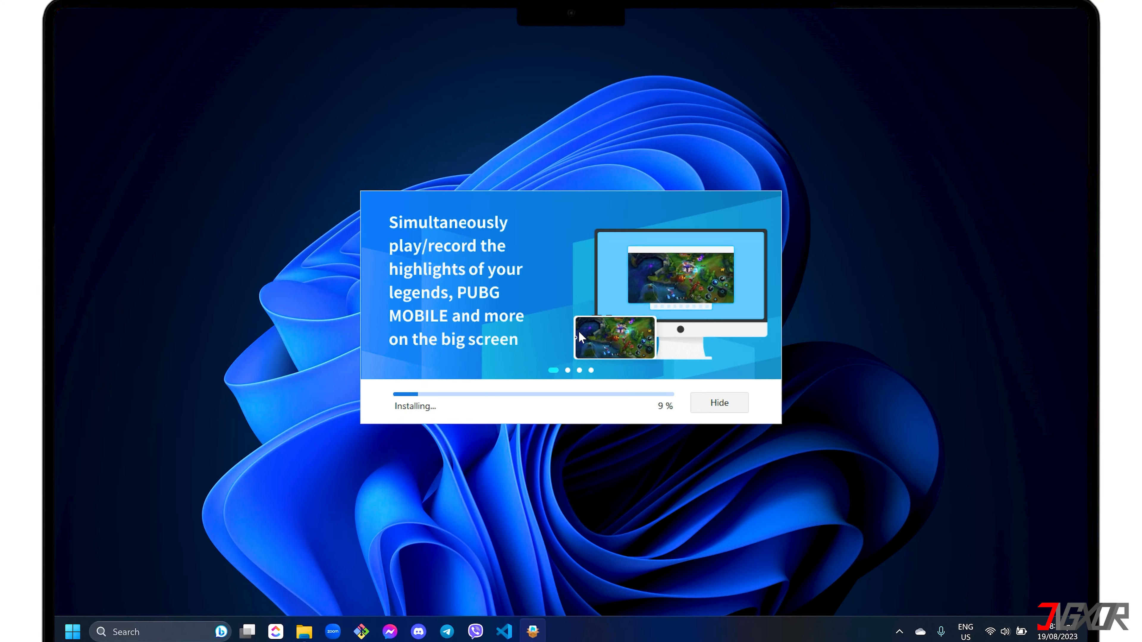
# - Start the newly installed MirrorTo app once installation finishes
pyautogui.click(718, 402)
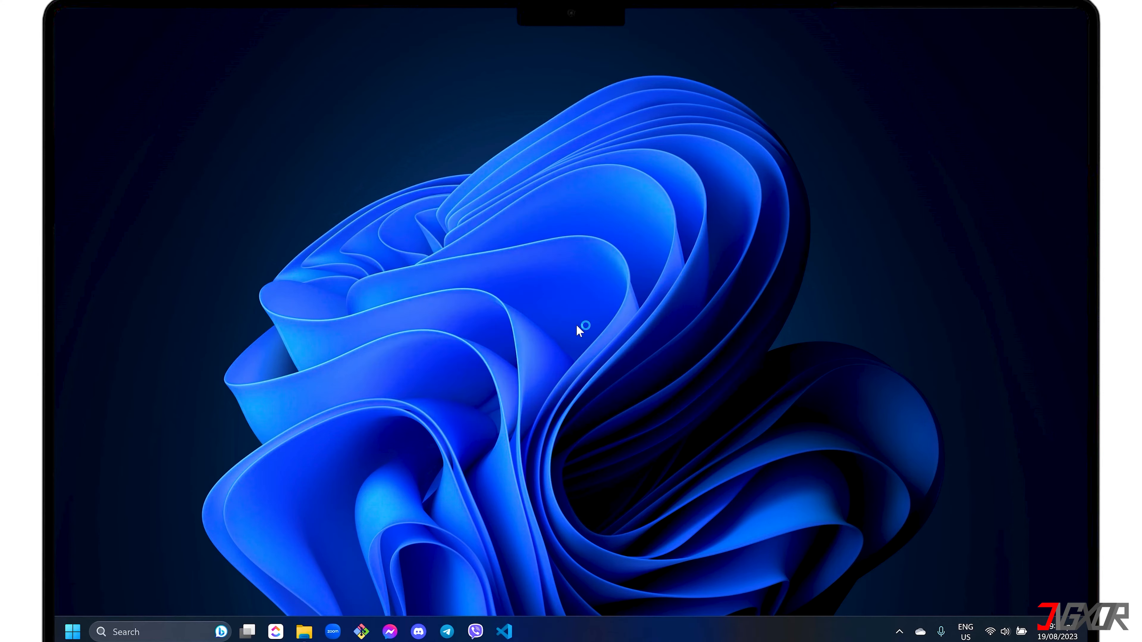
pyautogui.click(531, 632)
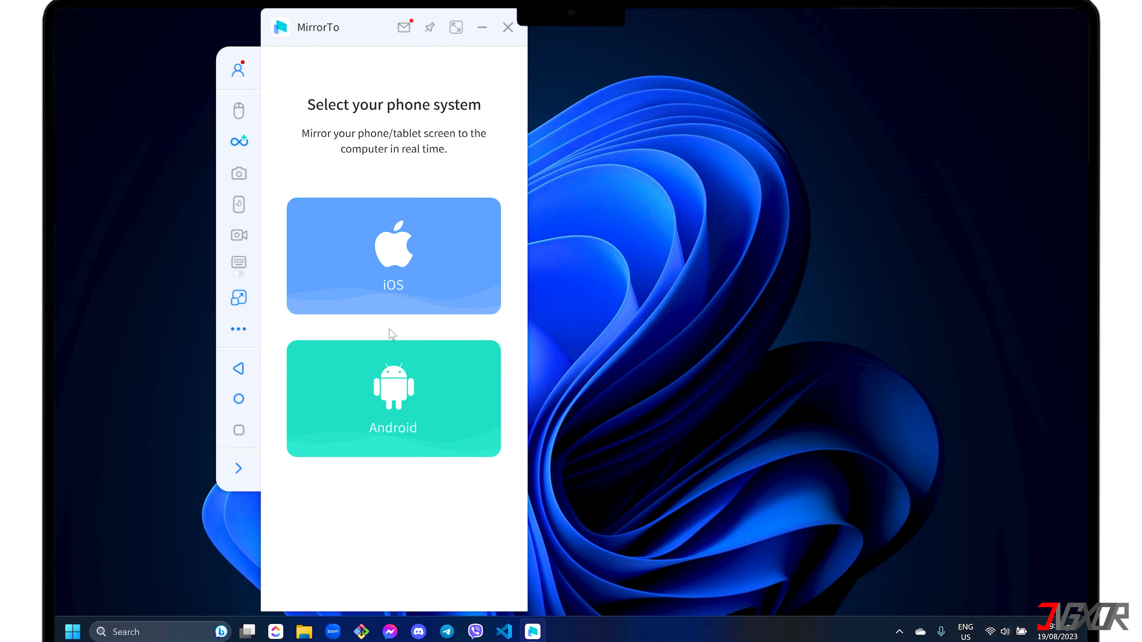
# - Reach MirrorTo's Setup page through the sidebar ••• extra options menu
pyautogui.click(238, 328)
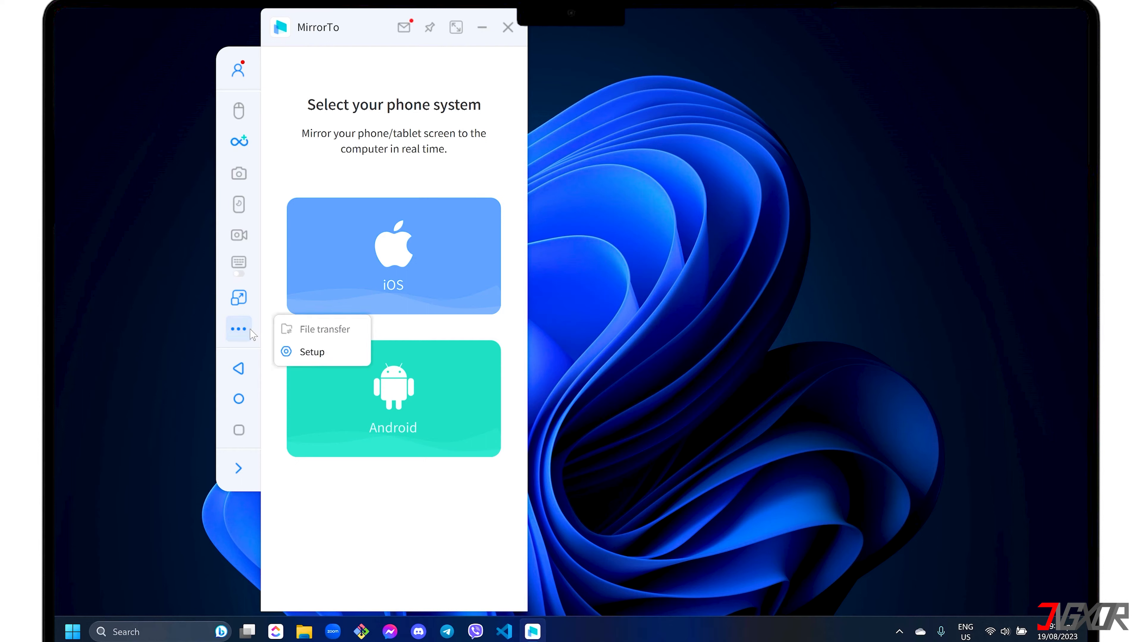
pyautogui.click(312, 351)
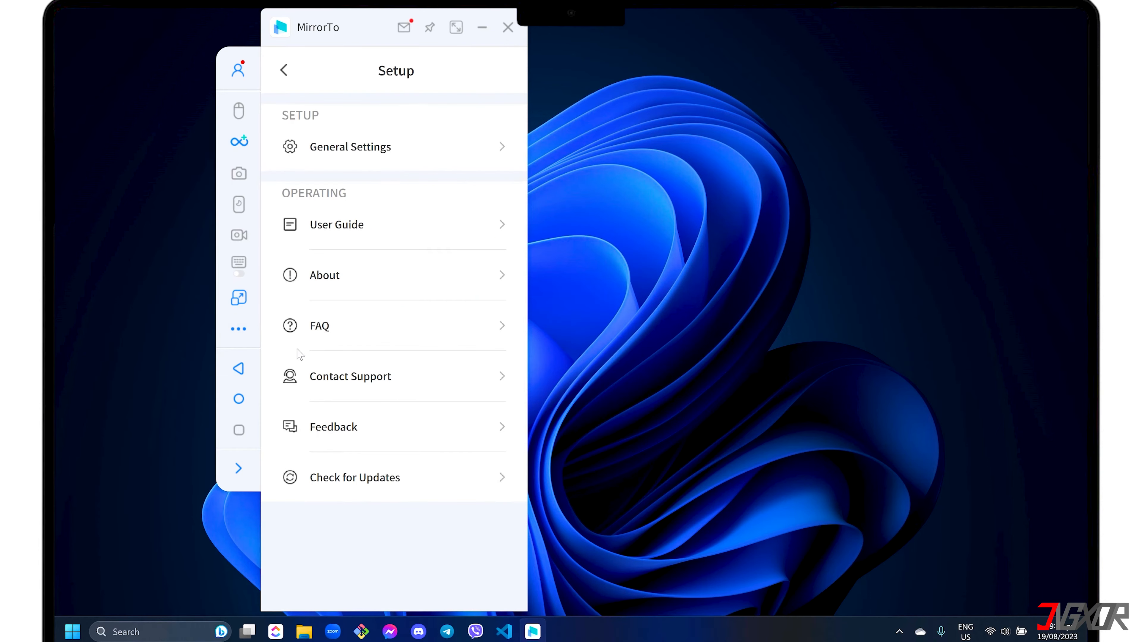
# - Review General Settings: watermark, picture quality and 1080P HD 60 FPS screen recording options
pyautogui.click(350, 147)
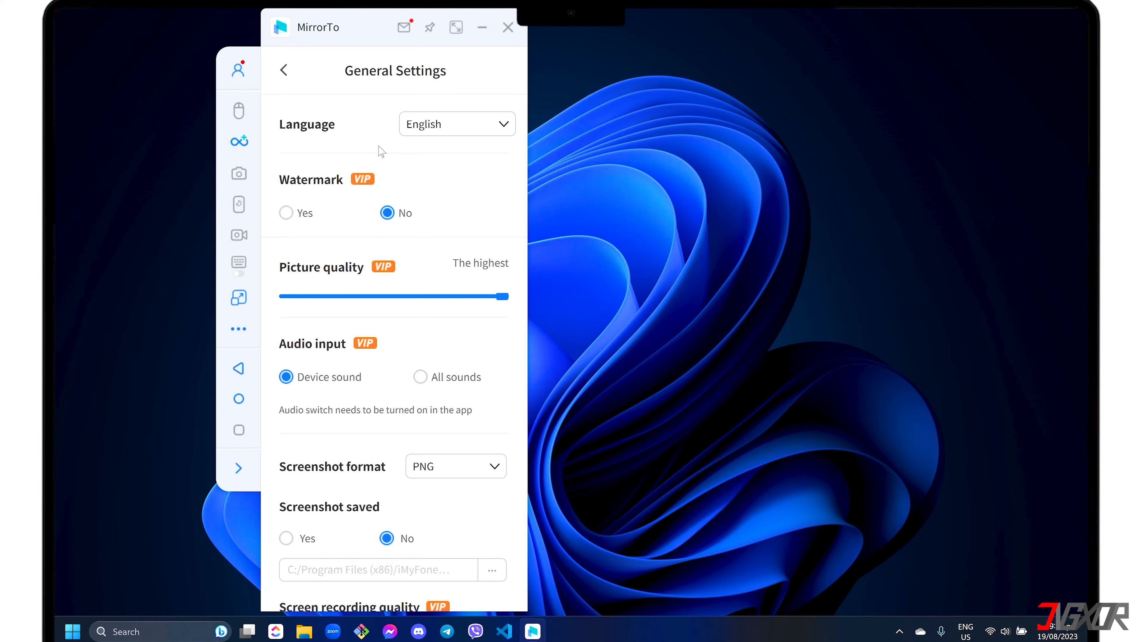
pyautogui.moveTo(363, 169)
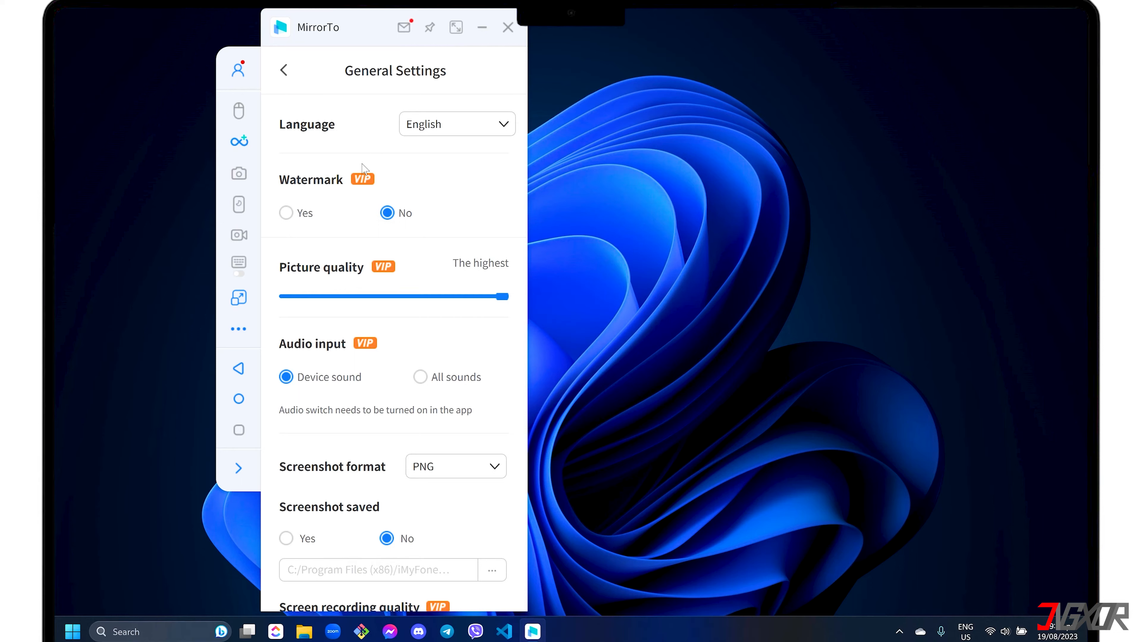
pyautogui.moveTo(353, 184)
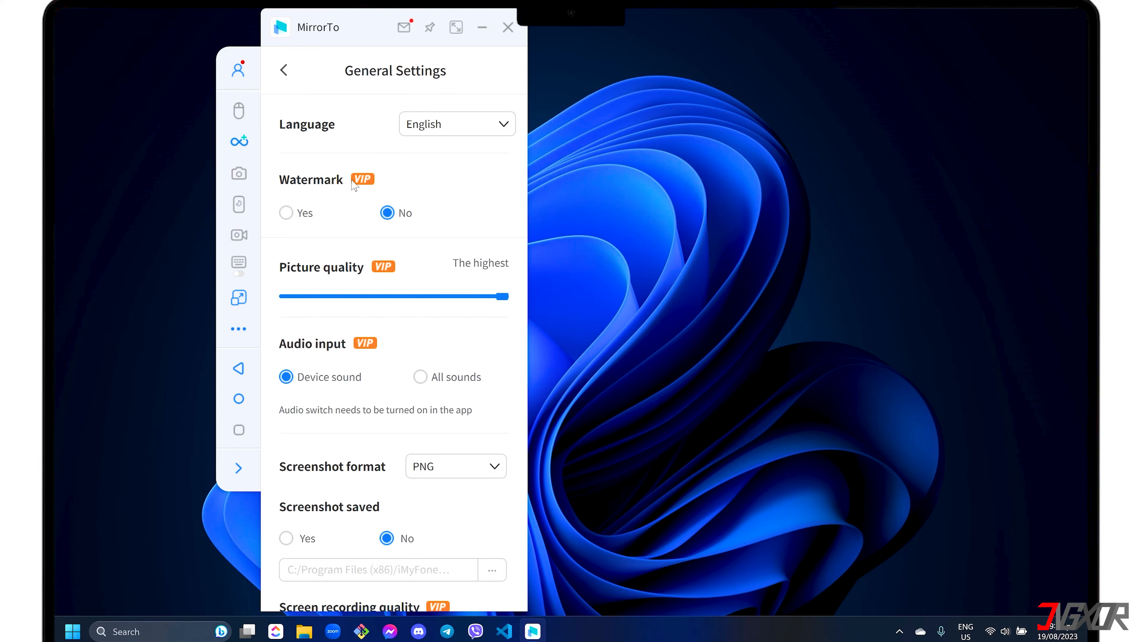
pyautogui.moveTo(376, 354)
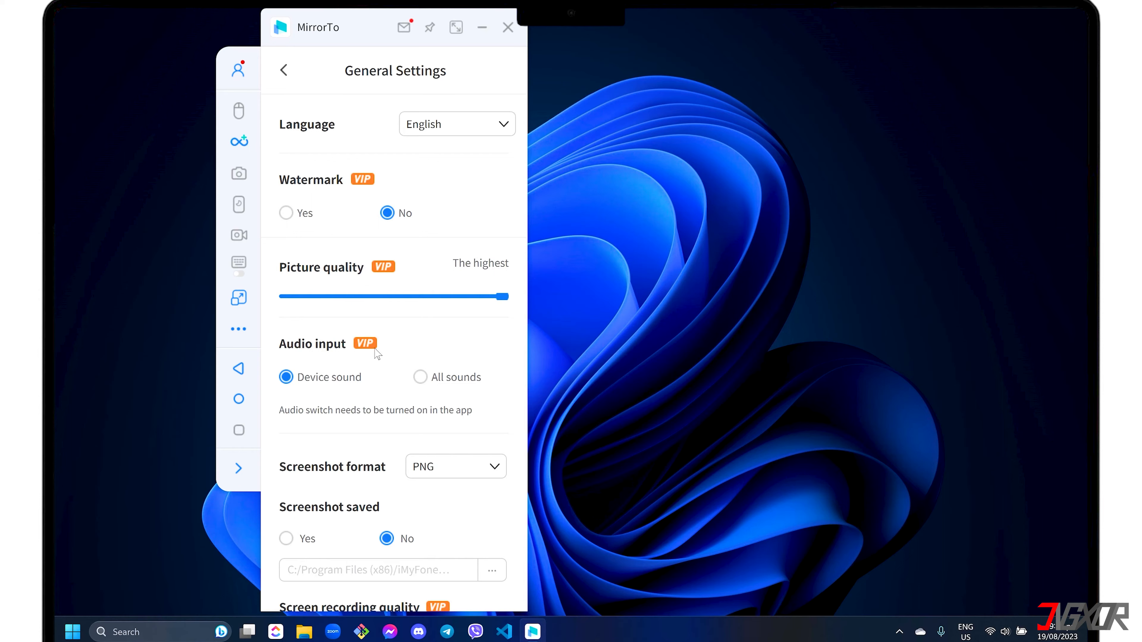
pyautogui.scroll(-3)
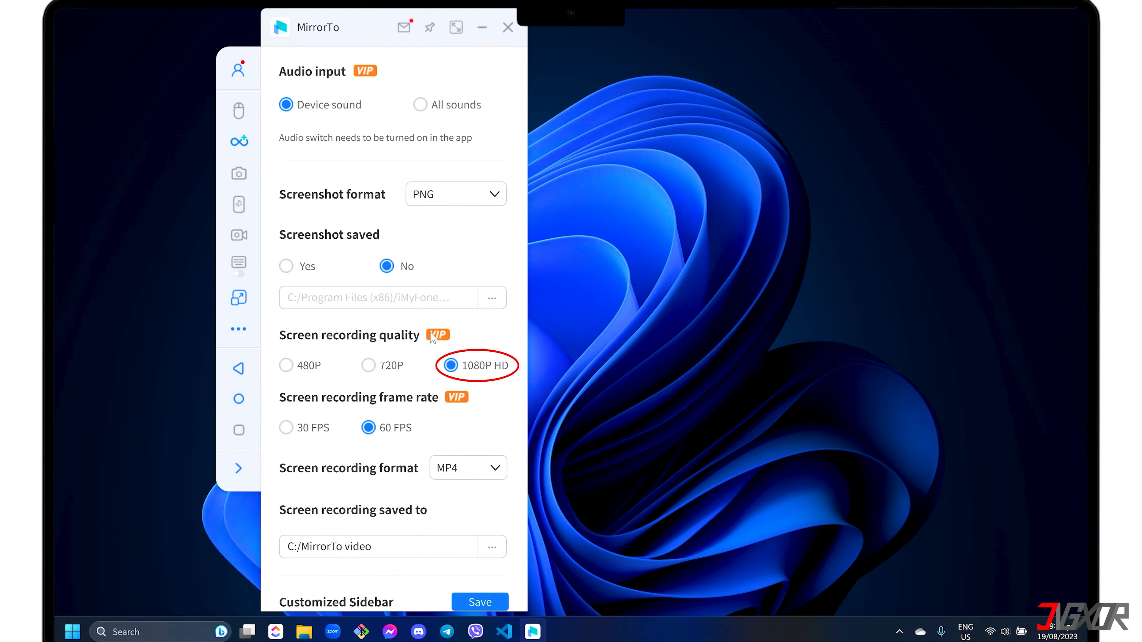
pyautogui.moveTo(460, 469)
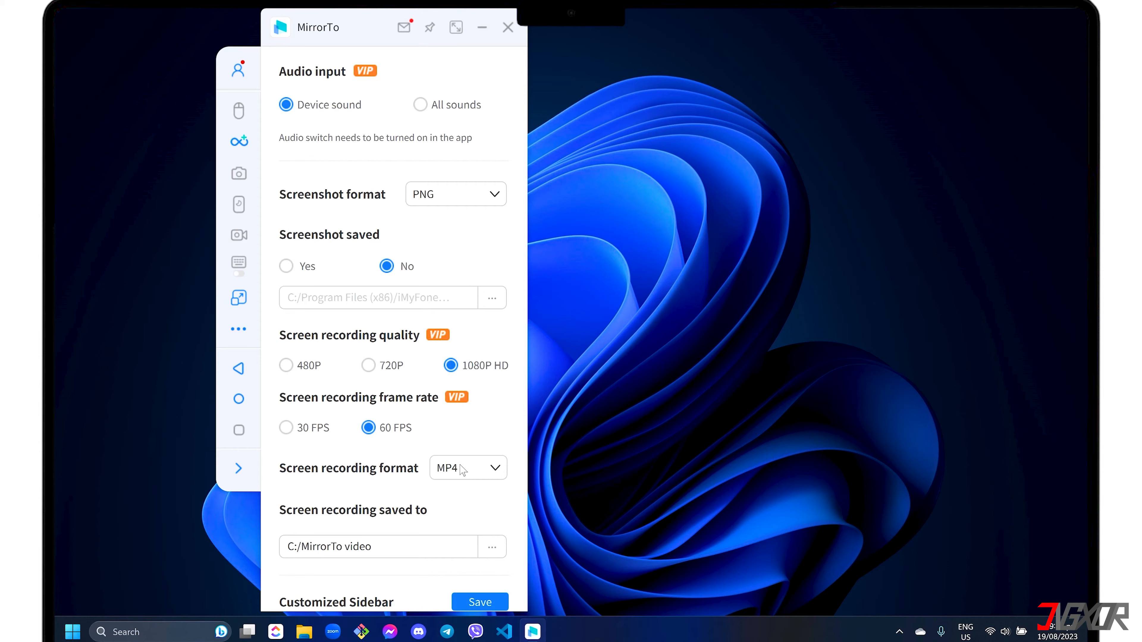
pyautogui.moveTo(460, 505)
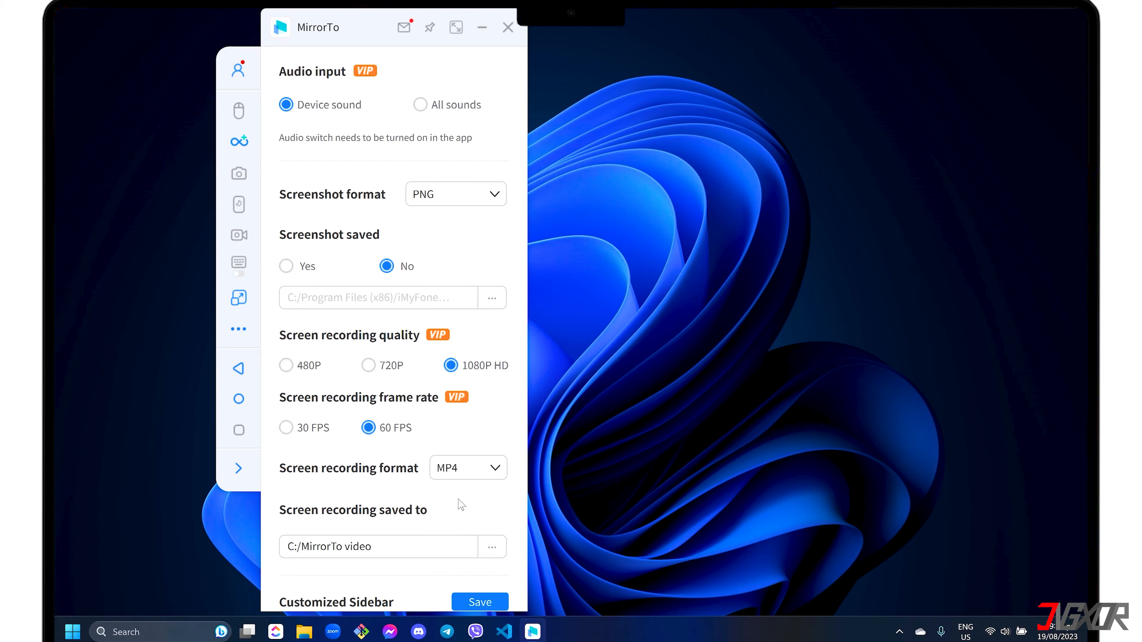
pyautogui.moveTo(429, 559)
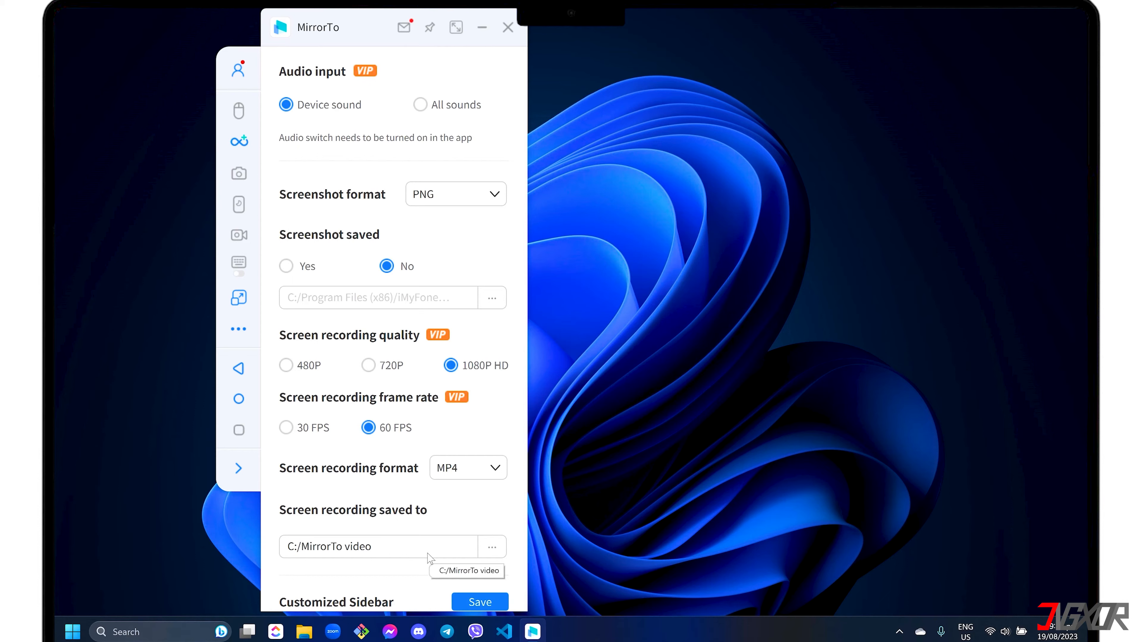
pyautogui.moveTo(253, 431)
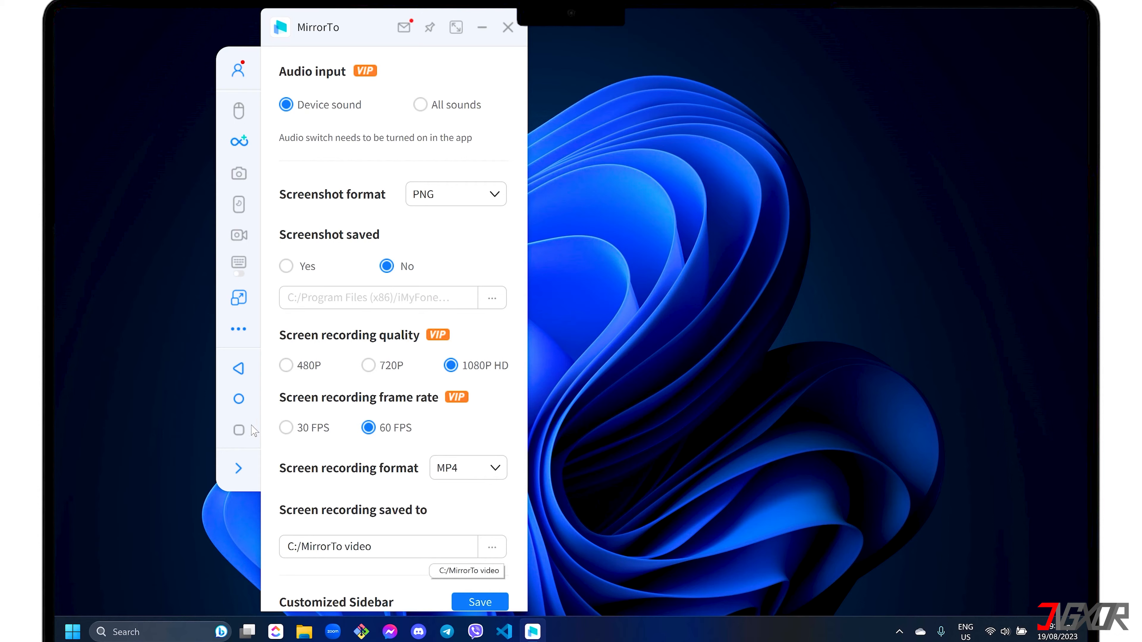
# - Go back to the phone system choice and select iOS with Wi-Fi mirroring
pyautogui.click(238, 369)
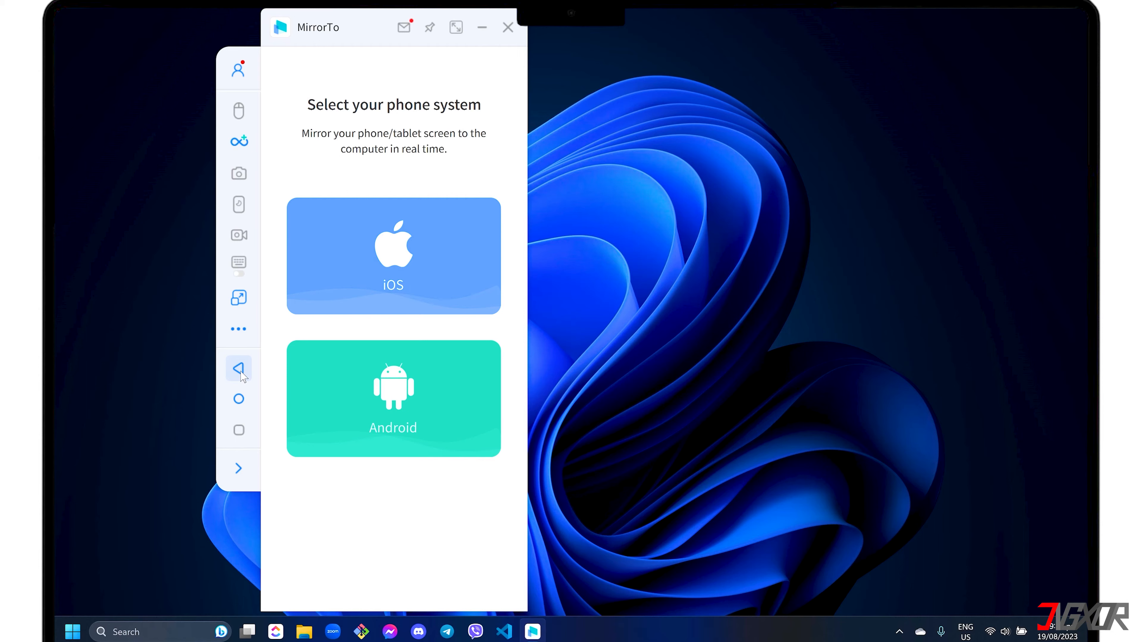
pyautogui.click(392, 256)
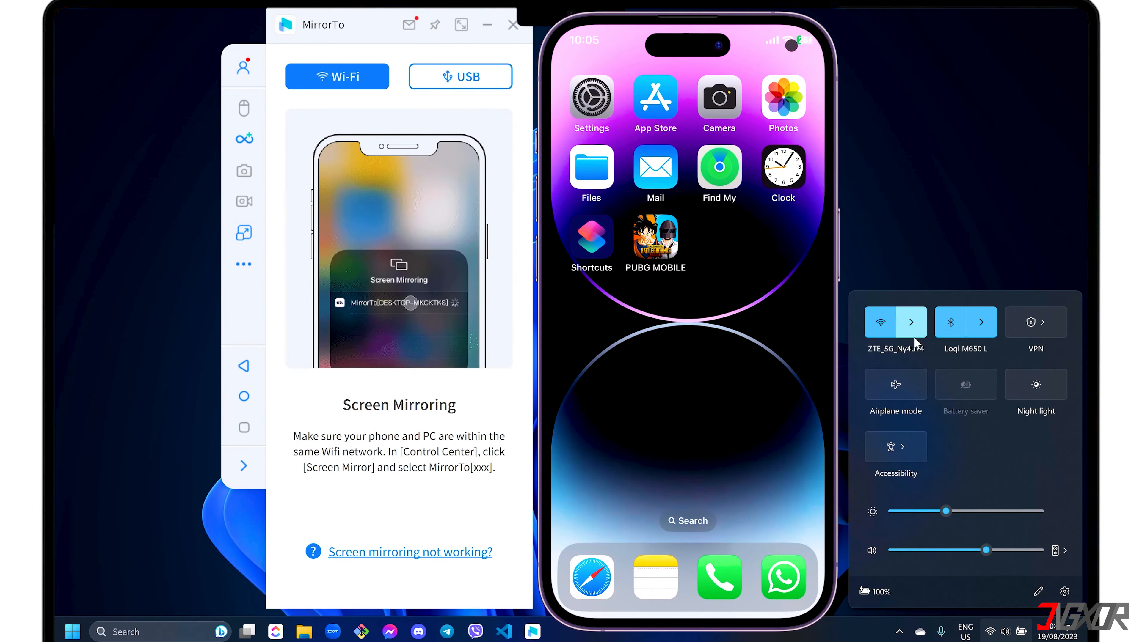
# - Check the Wi-Fi network in Windows Quick Settings before the firewall alert appears
pyautogui.click(911, 321)
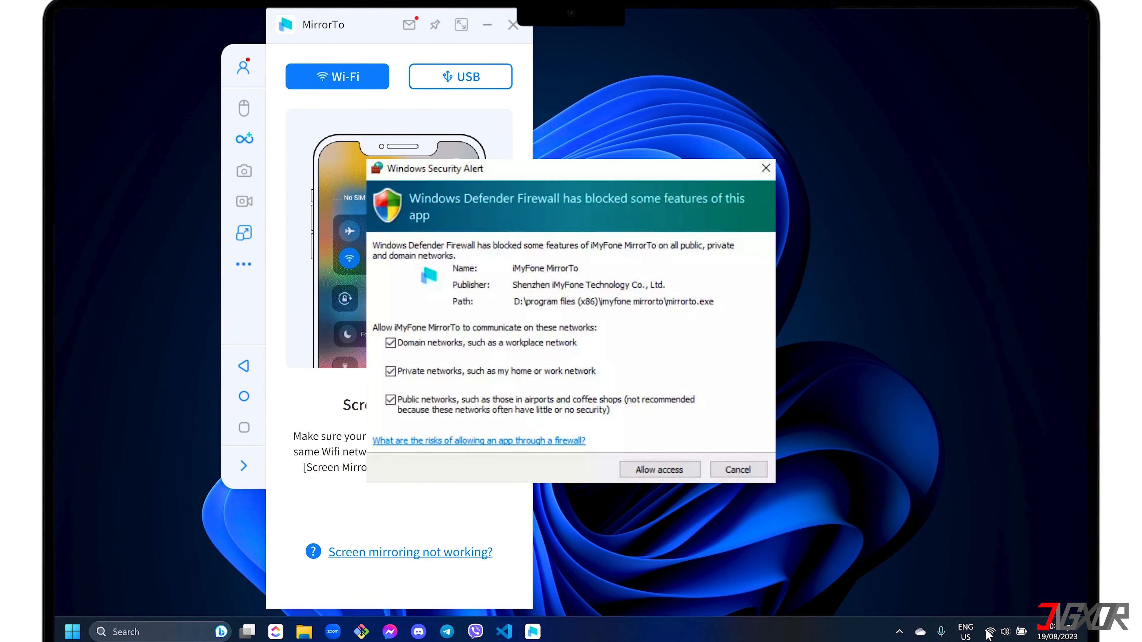
pyautogui.moveTo(658, 469)
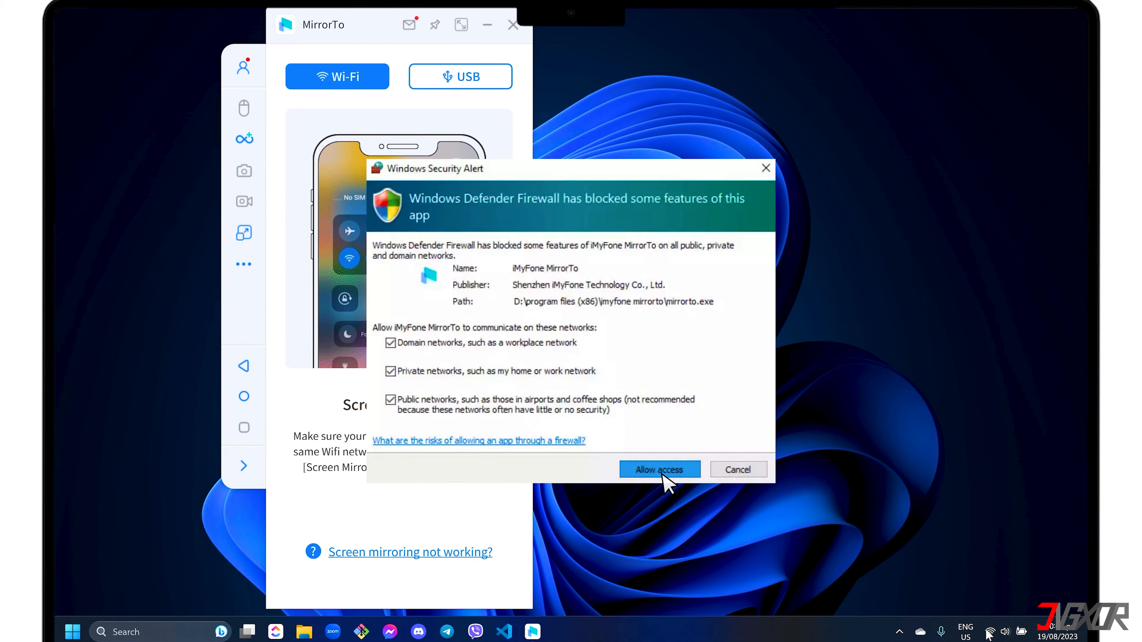
# - Allow MirrorTo firewall access and connect the iPhone to MirrorTo[LAPTOP-0244_1]
pyautogui.click(658, 469)
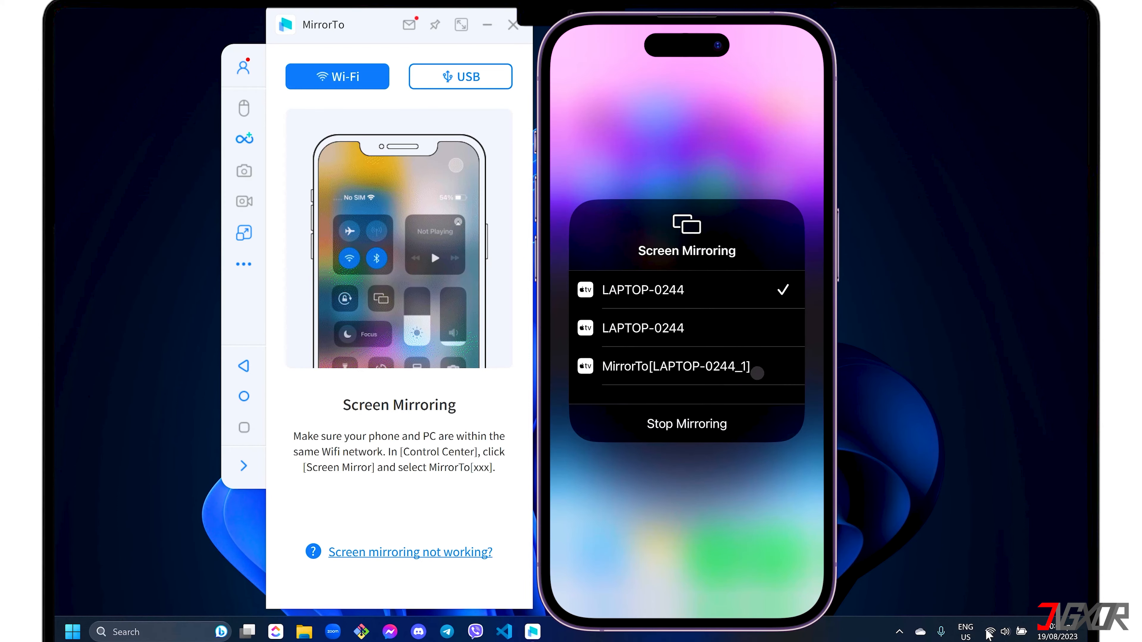
pyautogui.click(460, 77)
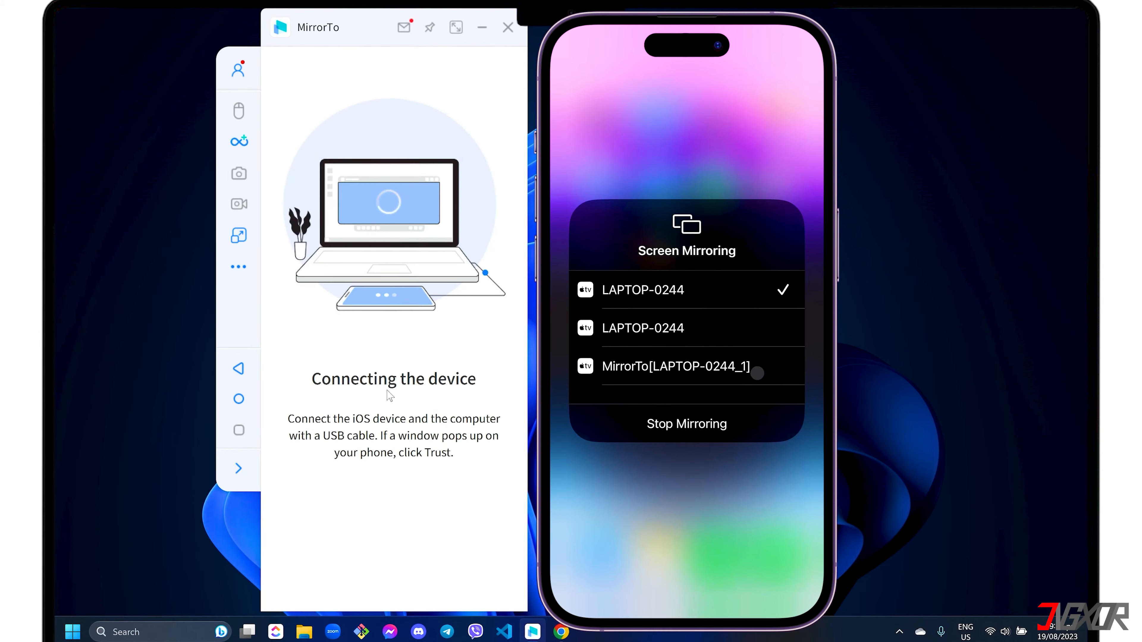